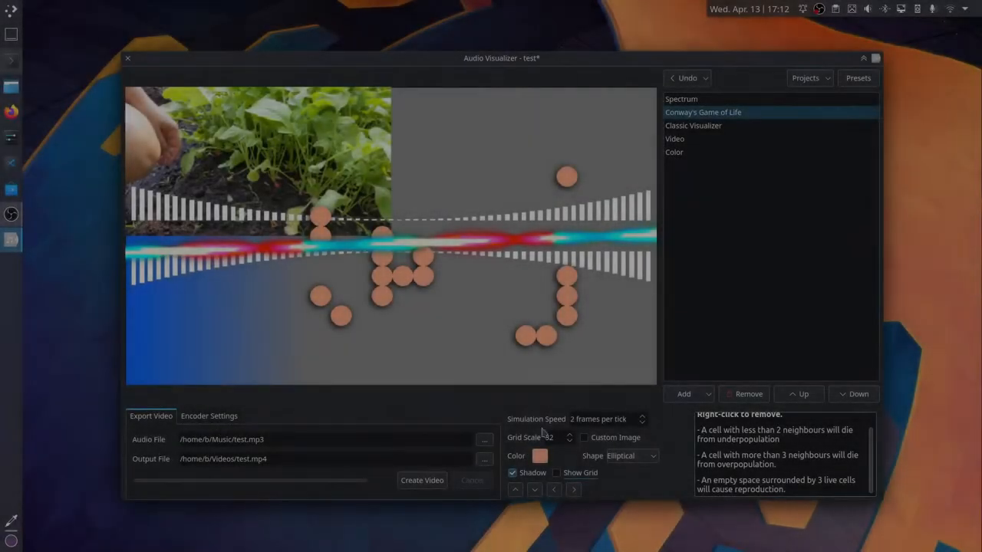
- Set the encoder to H264 (nvenc) video, MP3 audio and 1280x720 resolution
left_click(209, 415)
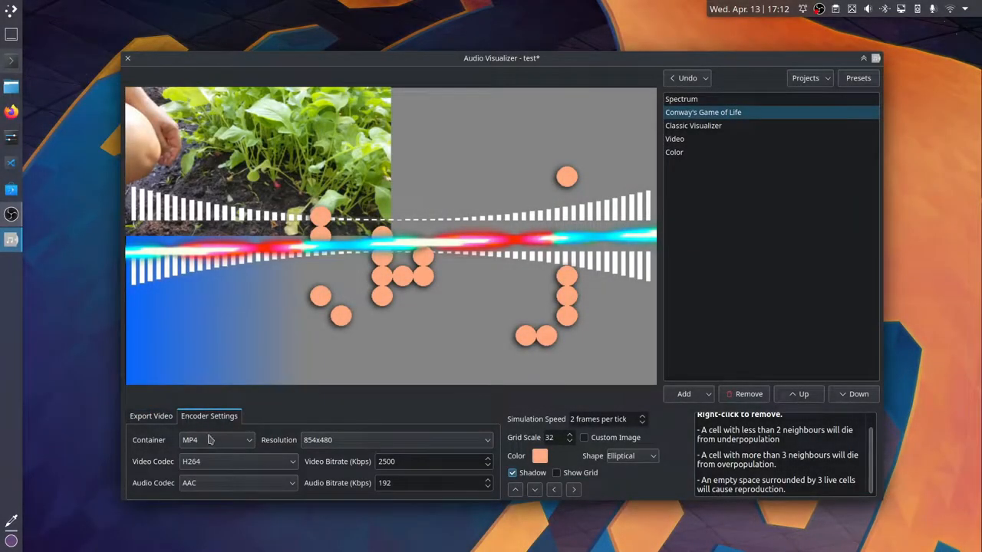
left_click(217, 440)
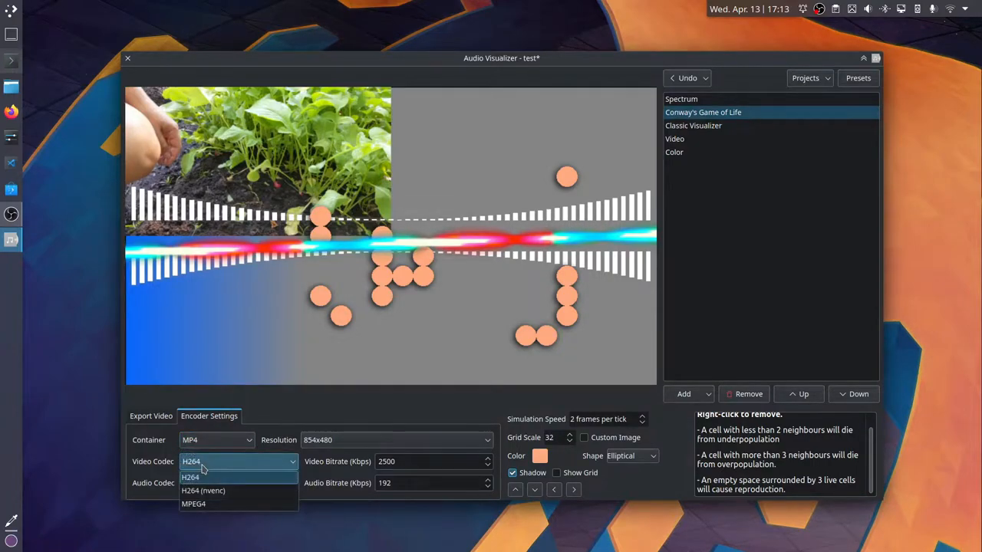
left_click(203, 490)
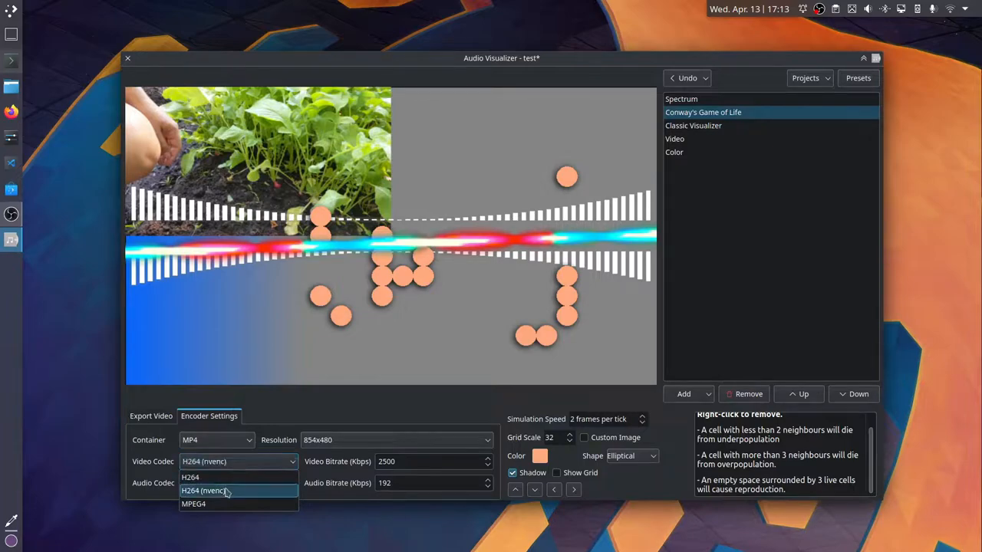
left_click(238, 482)
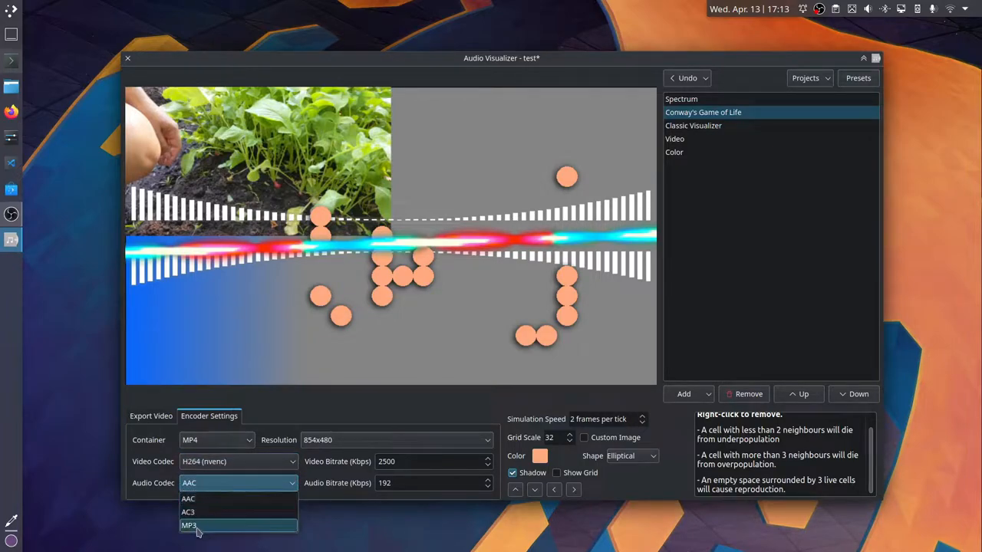
left_click(189, 524)
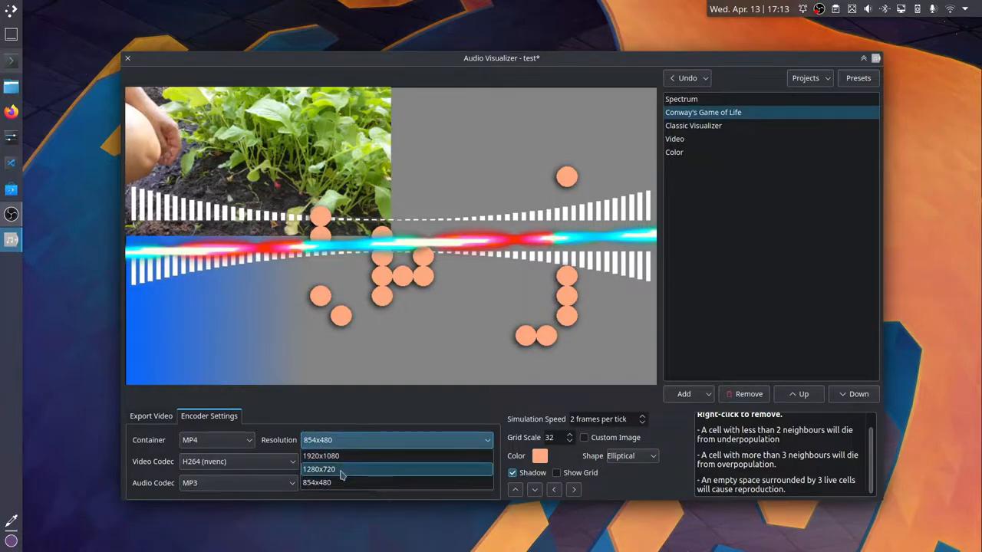
left_click(319, 468)
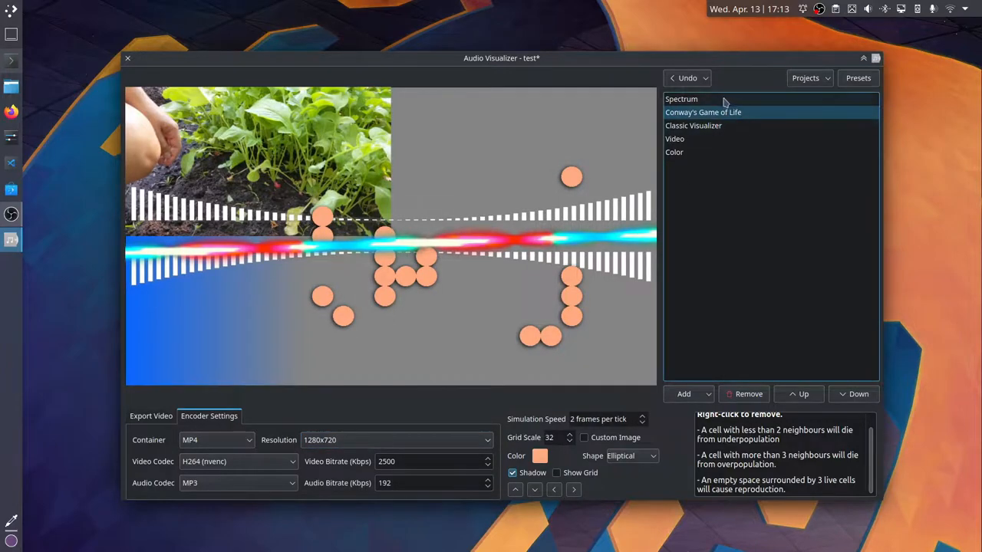
- Pick a new Spectrum type and move Conway's Game of Life down the layer stack
left_click(681, 98)
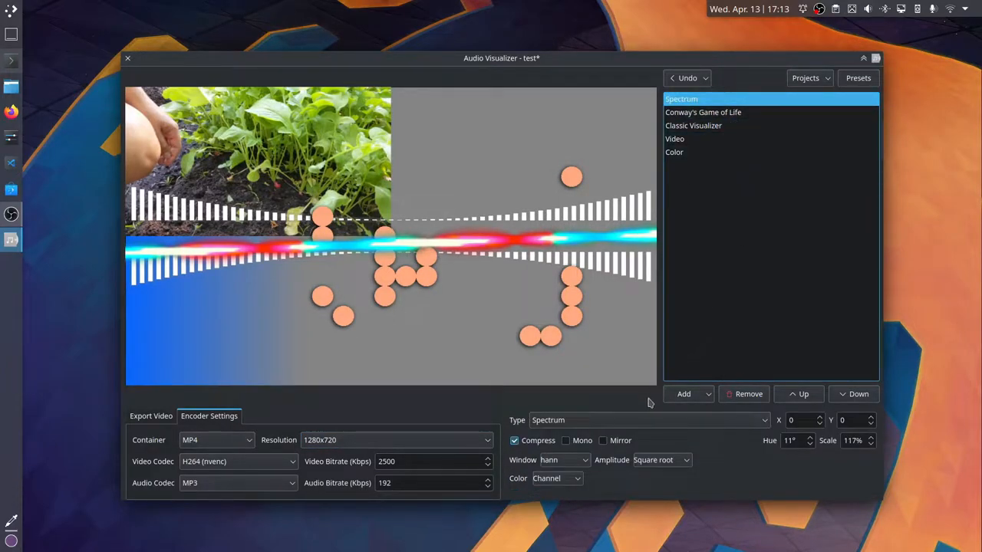
left_click(648, 419)
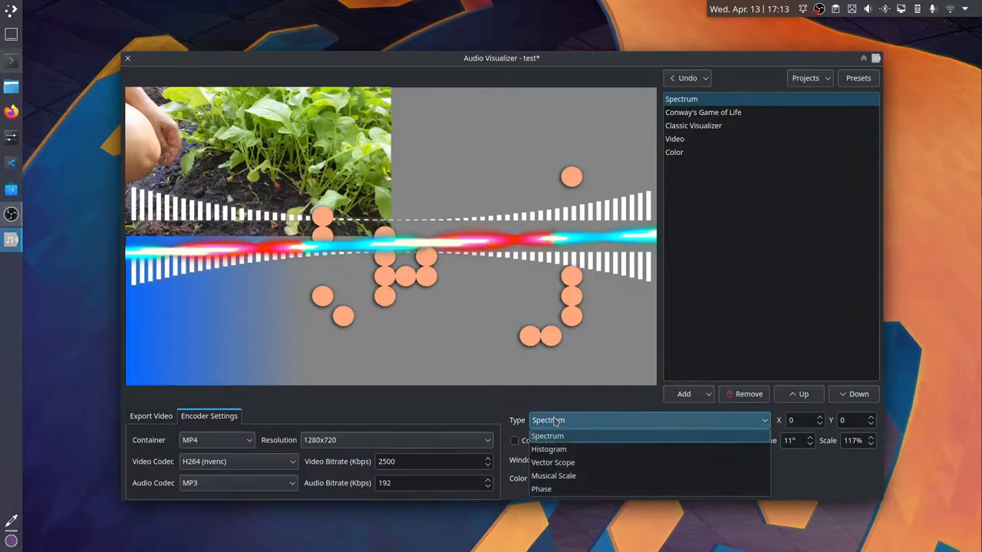
left_click(553, 461)
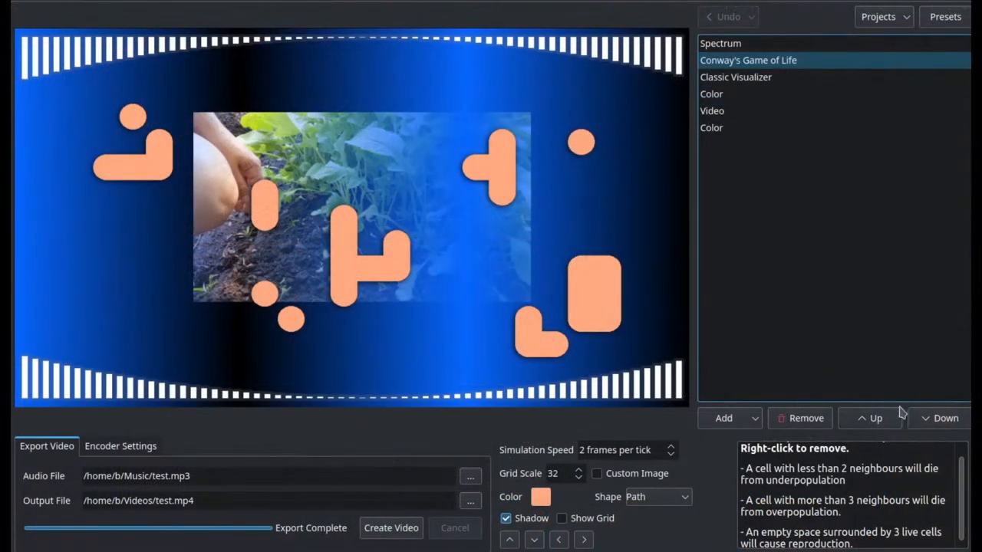
left_click(940, 418)
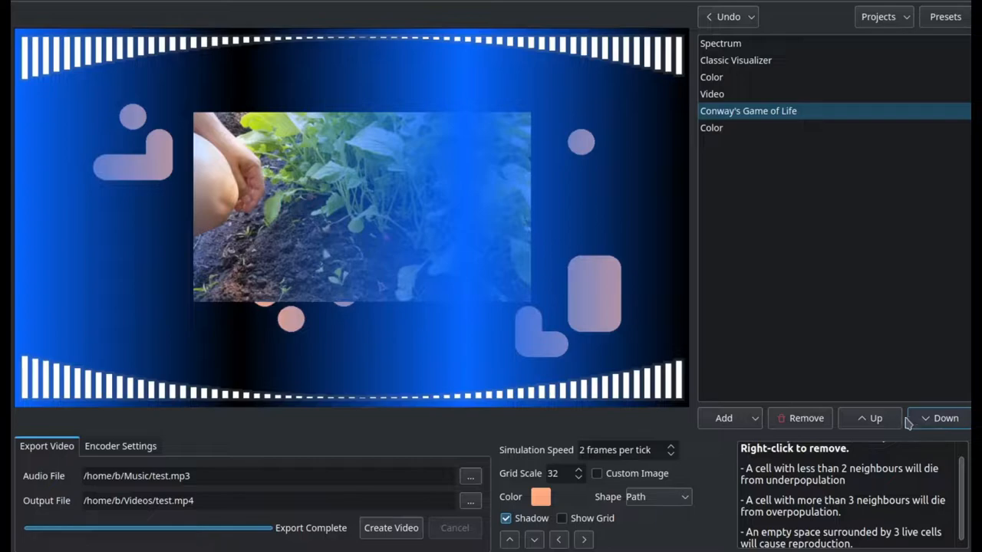
- Make the Video layer loop at 1.30x volume with distort by scale enabled
left_click(712, 93)
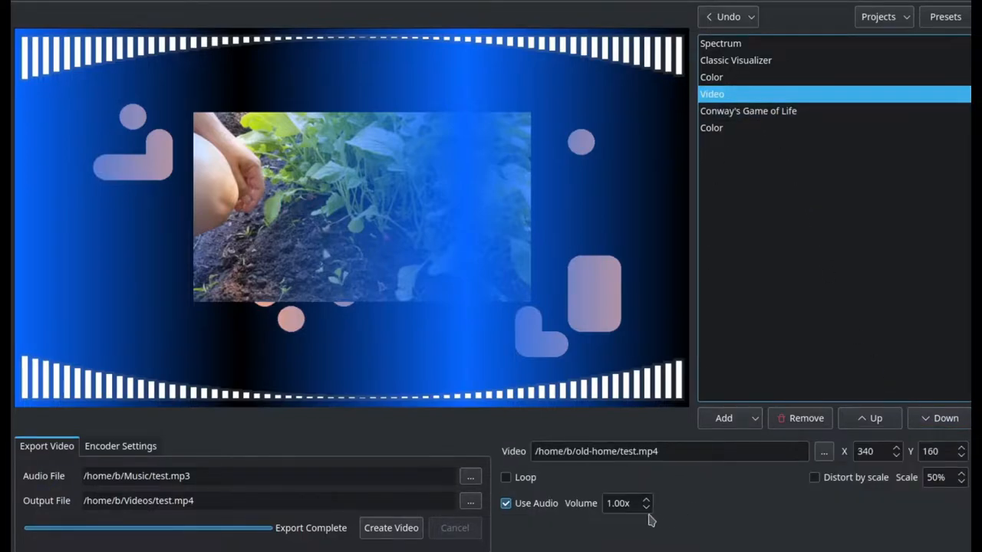
left_click(505, 477)
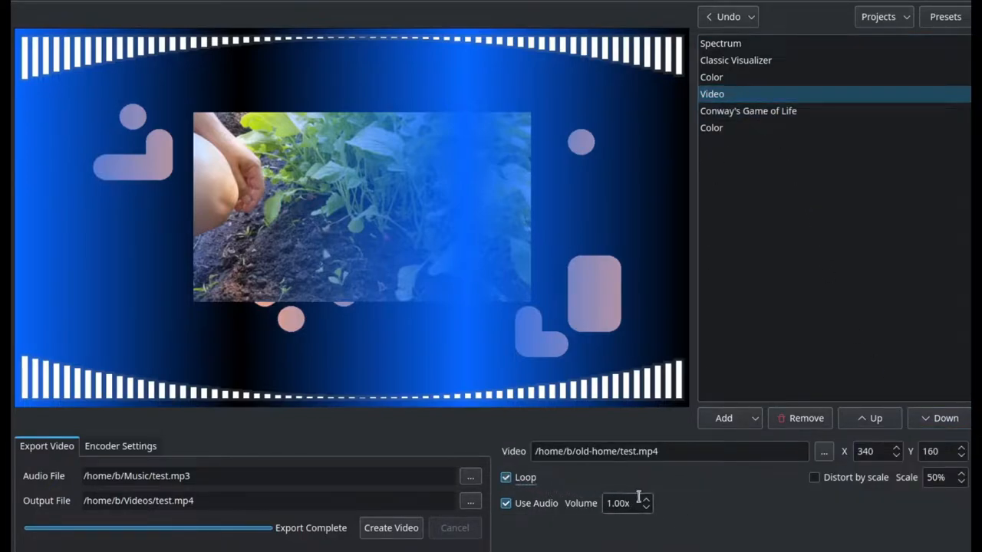
left_click(645, 499)
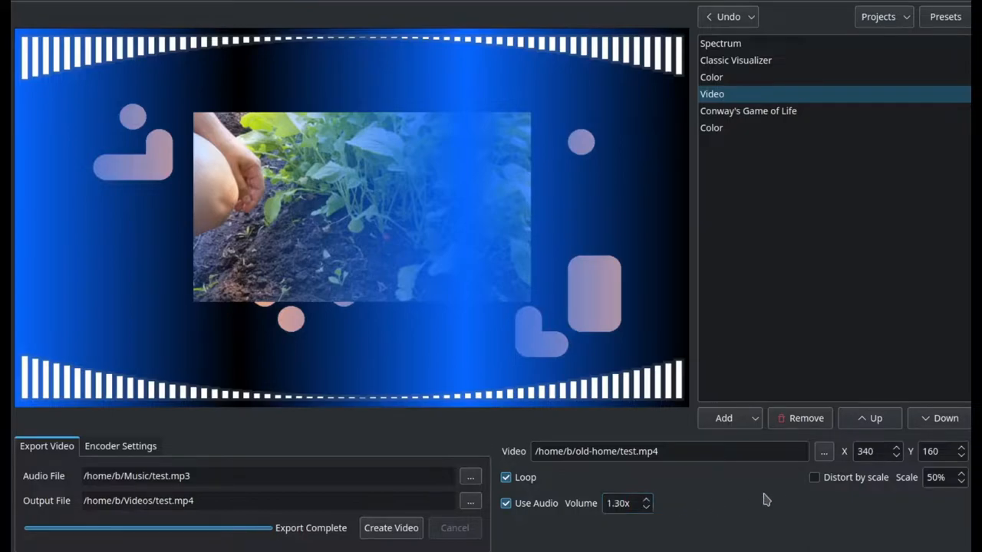
left_click(814, 477)
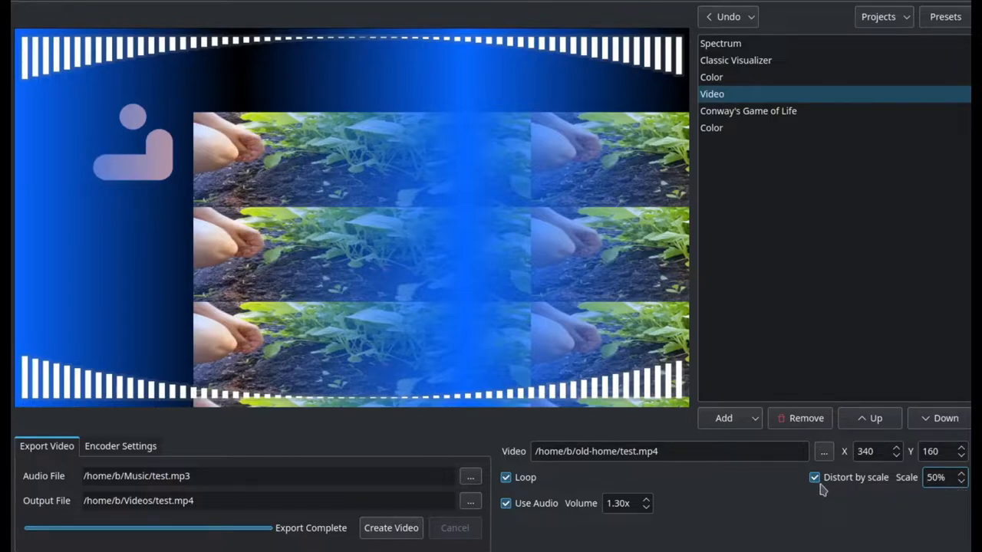
- Undo the Video component #3 change and review the edit history window
left_click(711, 127)
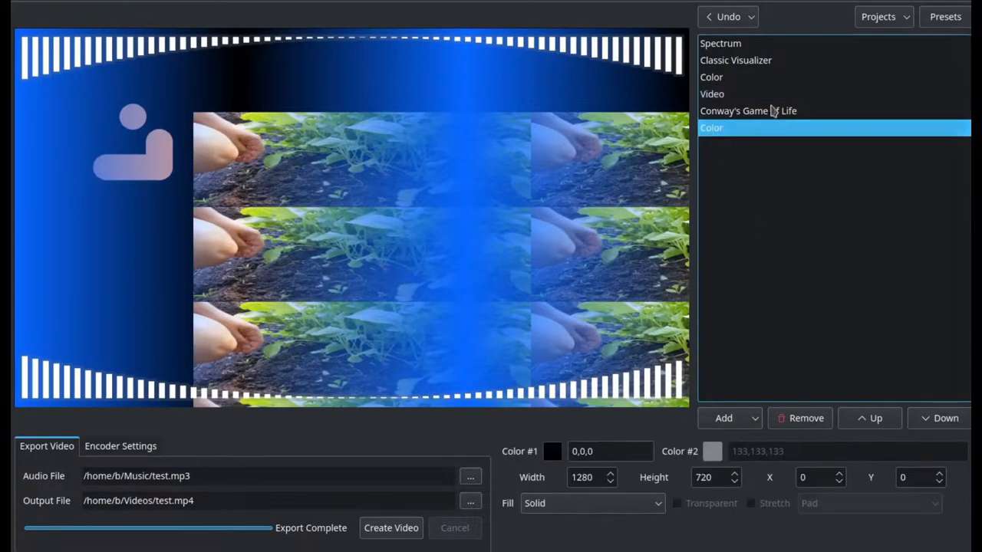
left_click(727, 16)
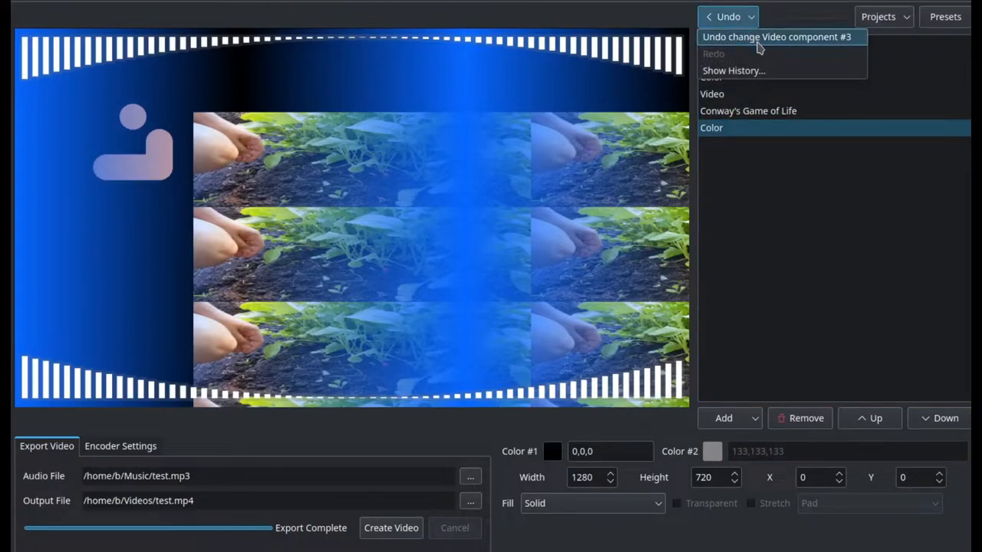
left_click(771, 36)
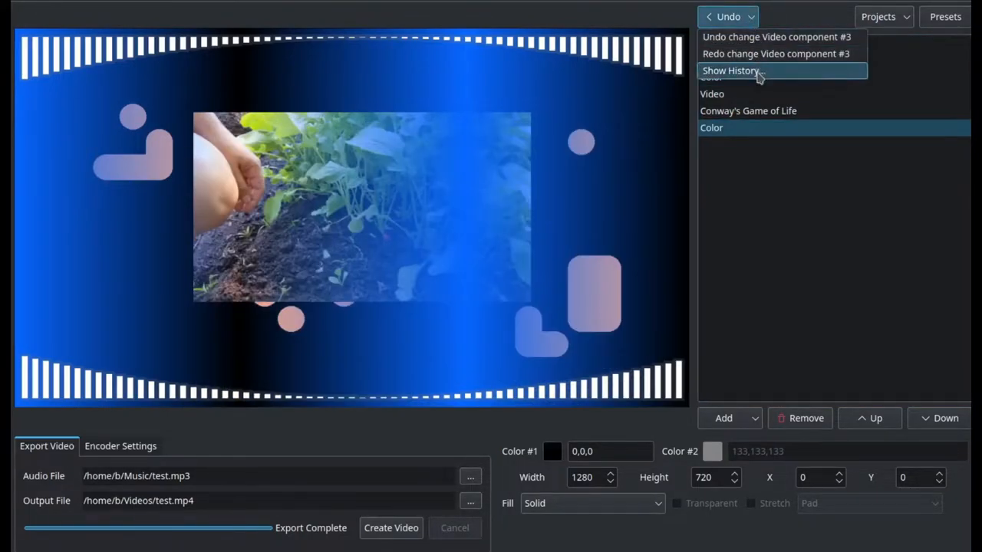
left_click(729, 71)
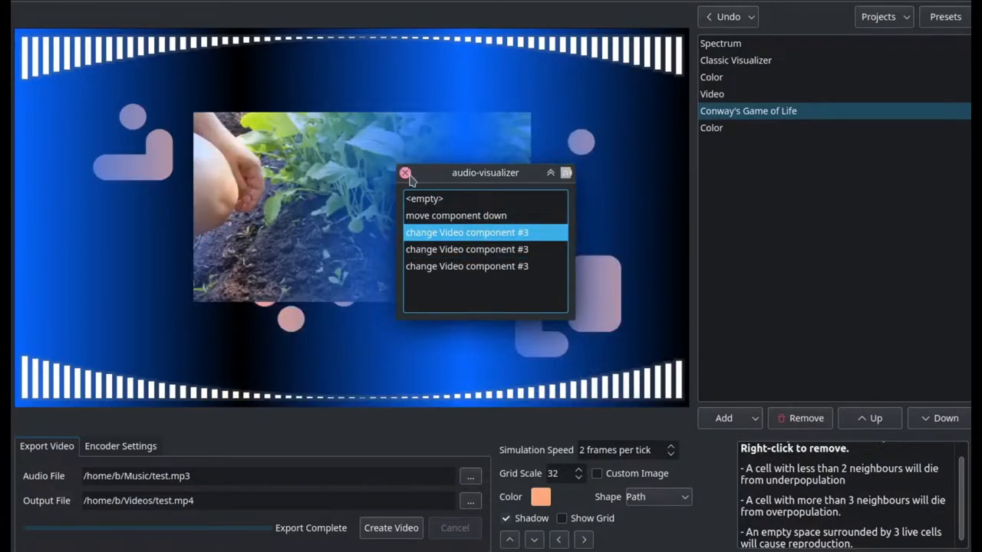
left_click(878, 17)
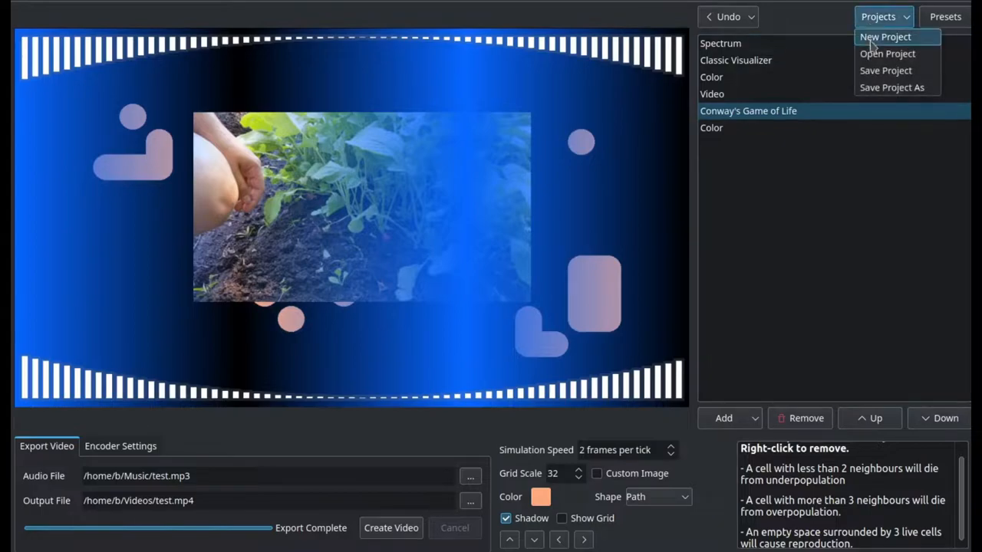
- Open test.avp without saving the current project's changes
left_click(887, 54)
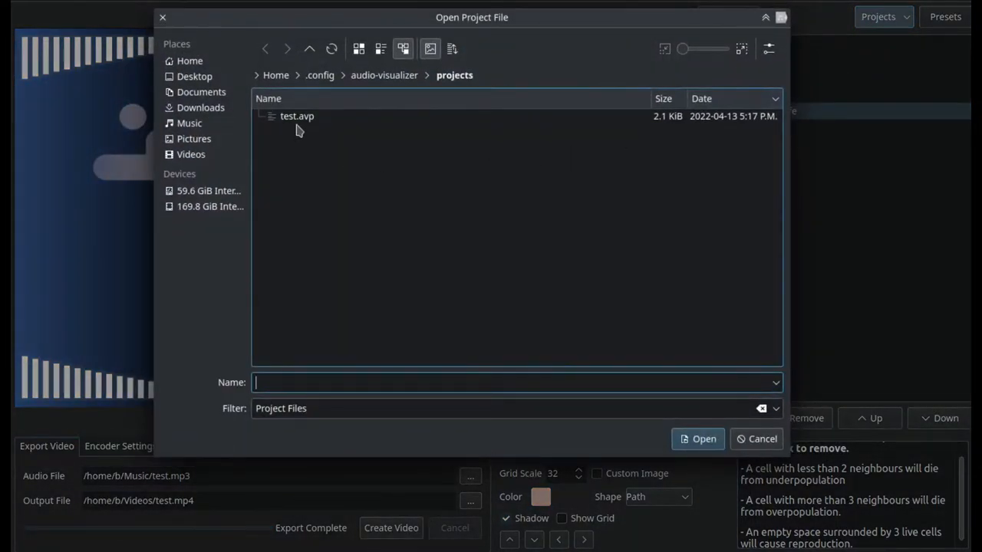
double_click(297, 116)
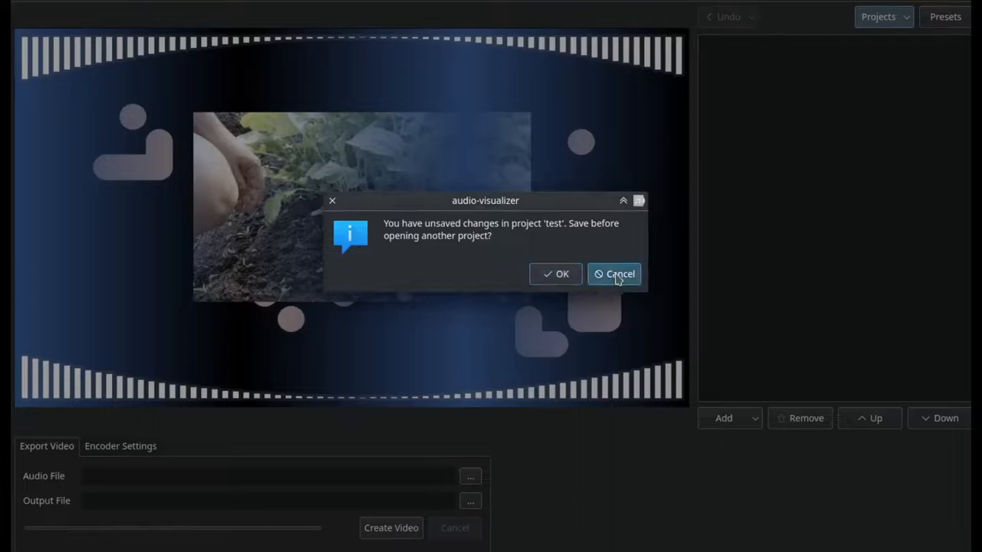
left_click(613, 274)
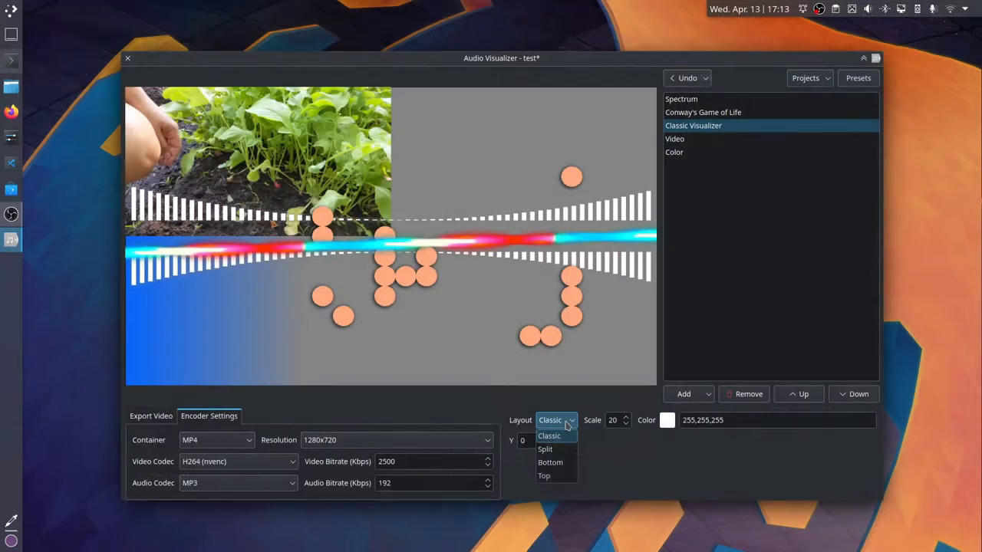
- Choose the Split layout for Classic Visualizer, then close the app with changes unsaved
left_click(546, 449)
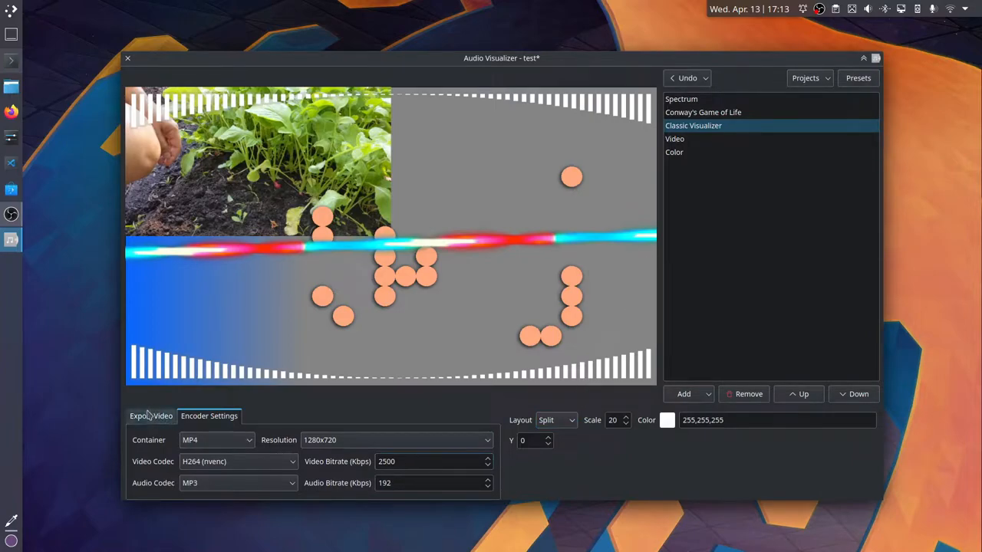
left_click(151, 416)
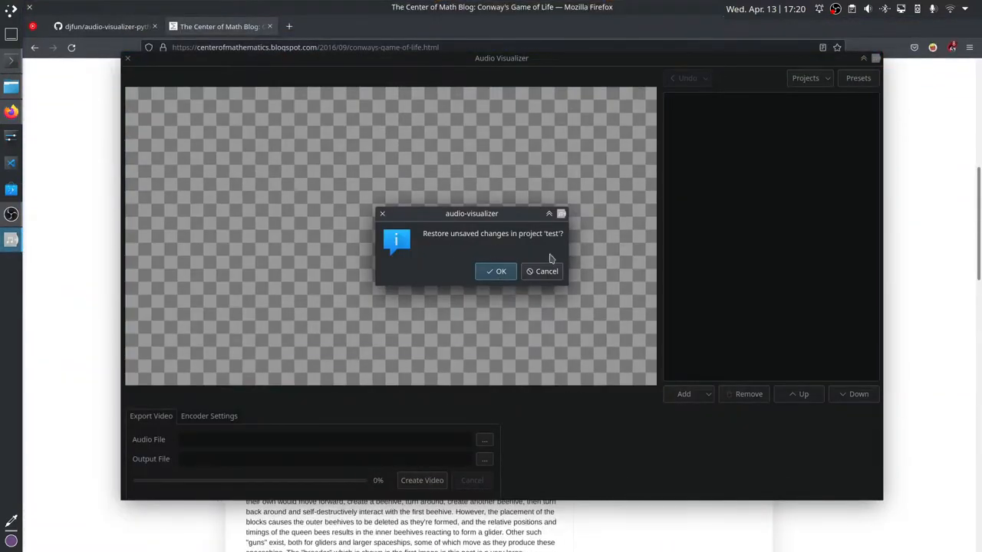
- Accept restoring the unsaved 'test' changes and select the Conway's Game of Life layer
left_click(496, 271)
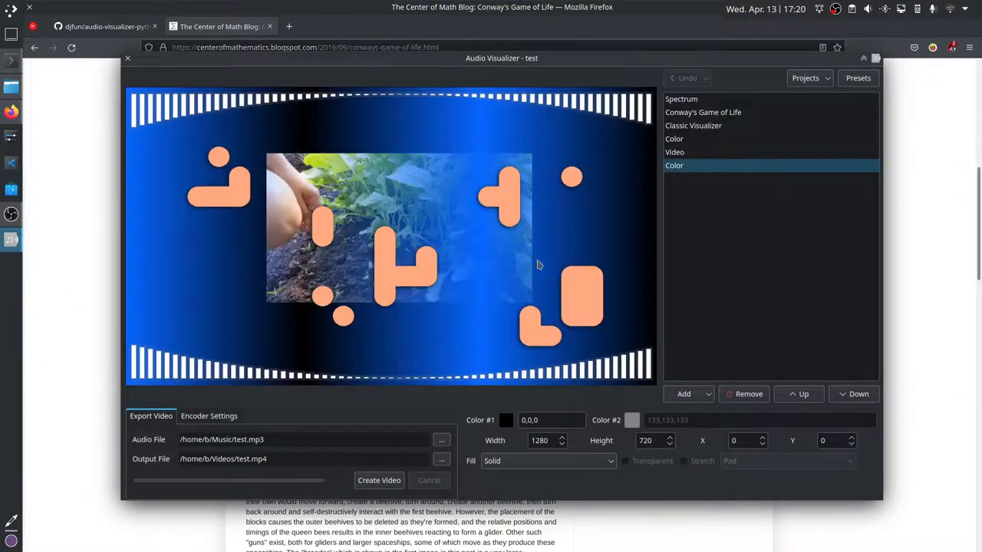
left_click(703, 112)
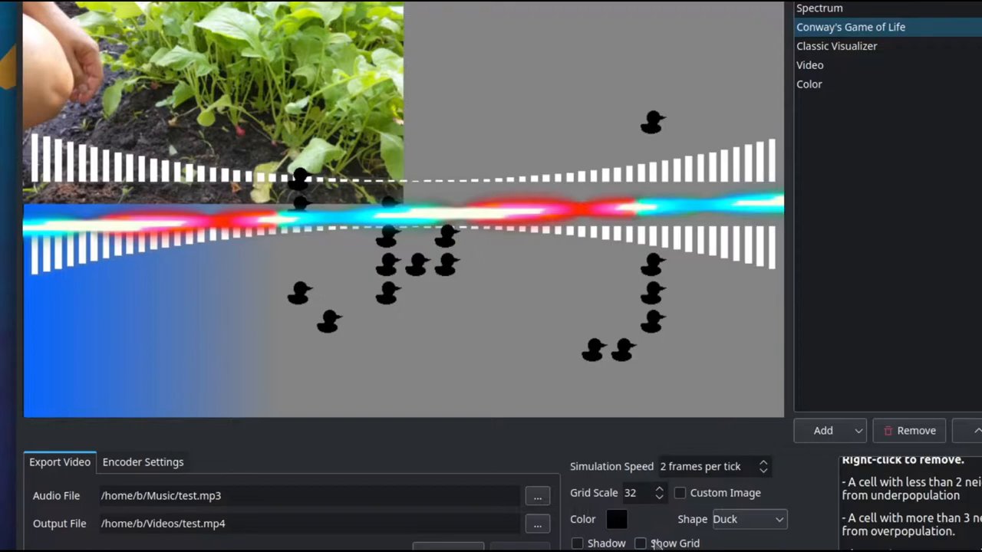
- Turn on Show Grid, set the cell shape to Elliptical, and colour the cells peach
left_click(640, 543)
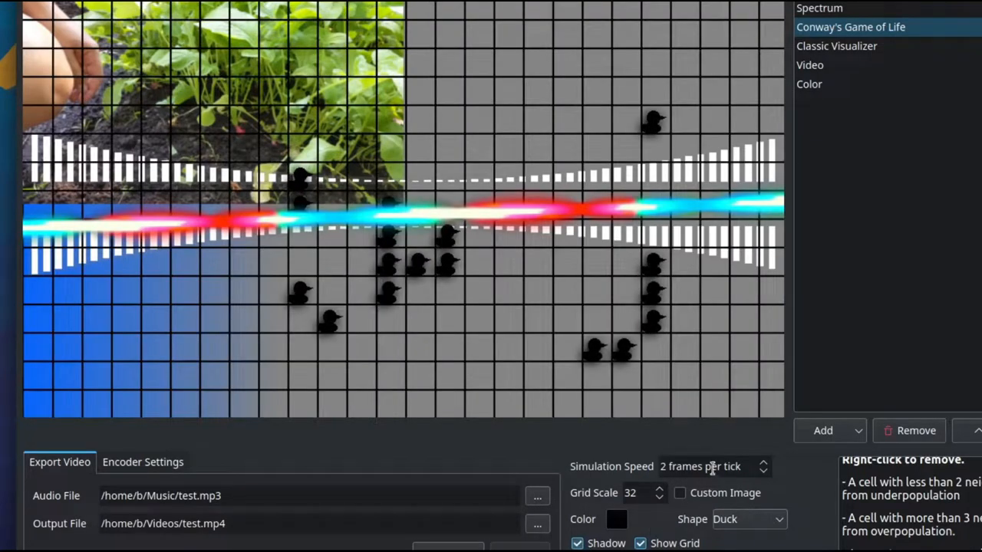
left_click(747, 519)
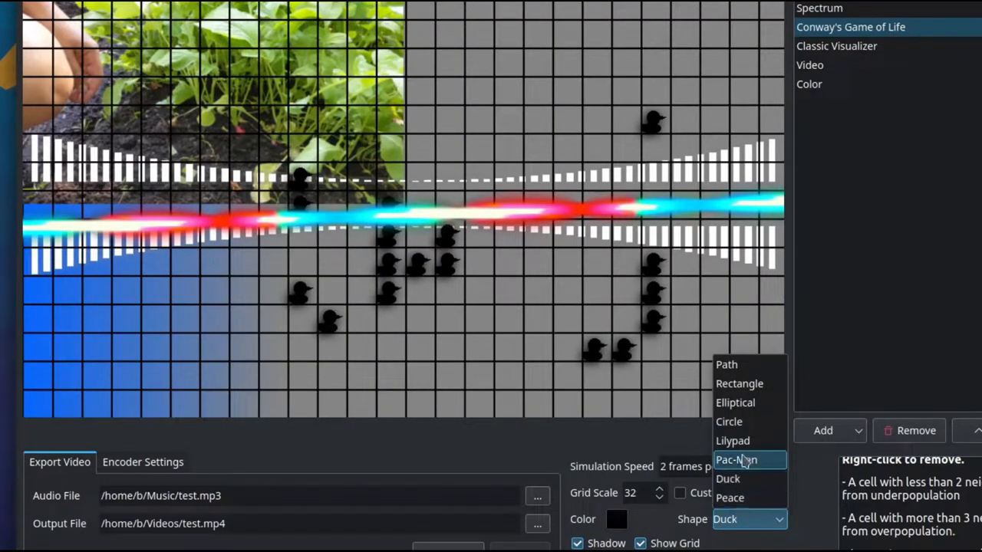
left_click(735, 460)
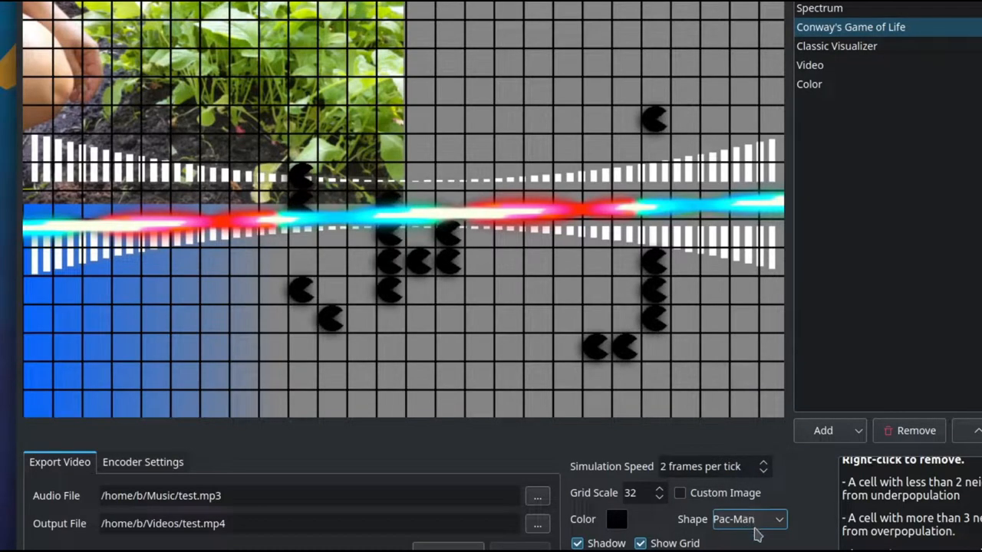
left_click(748, 519)
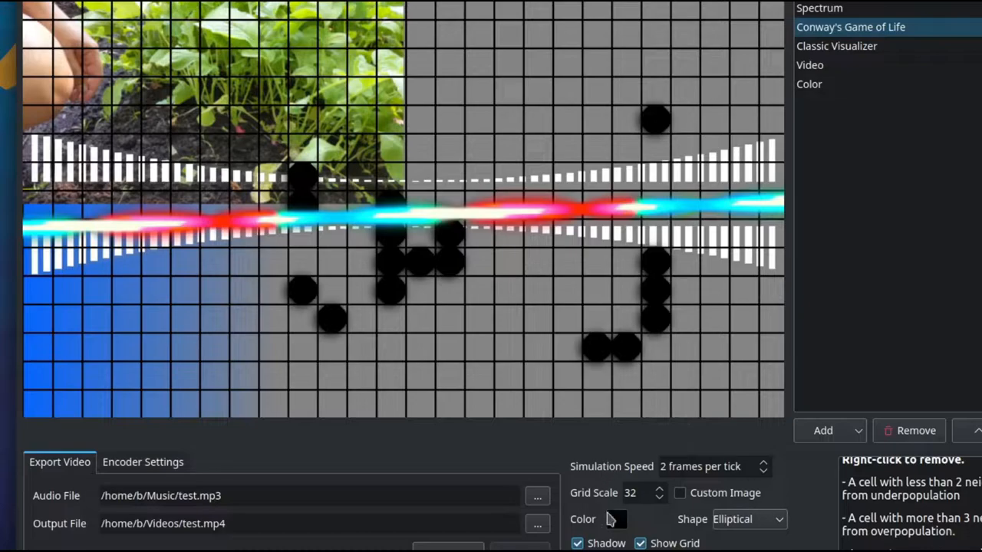
left_click(616, 519)
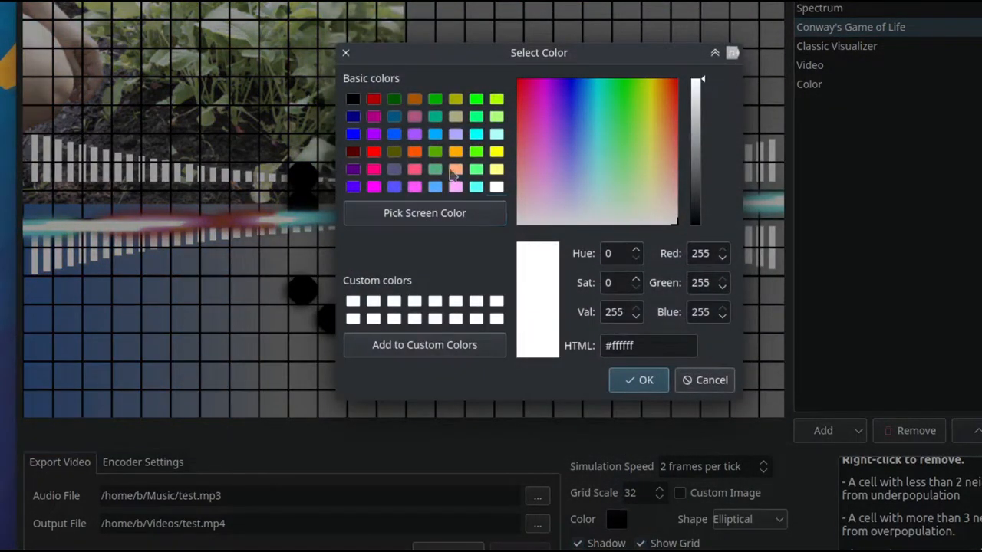
left_click(638, 380)
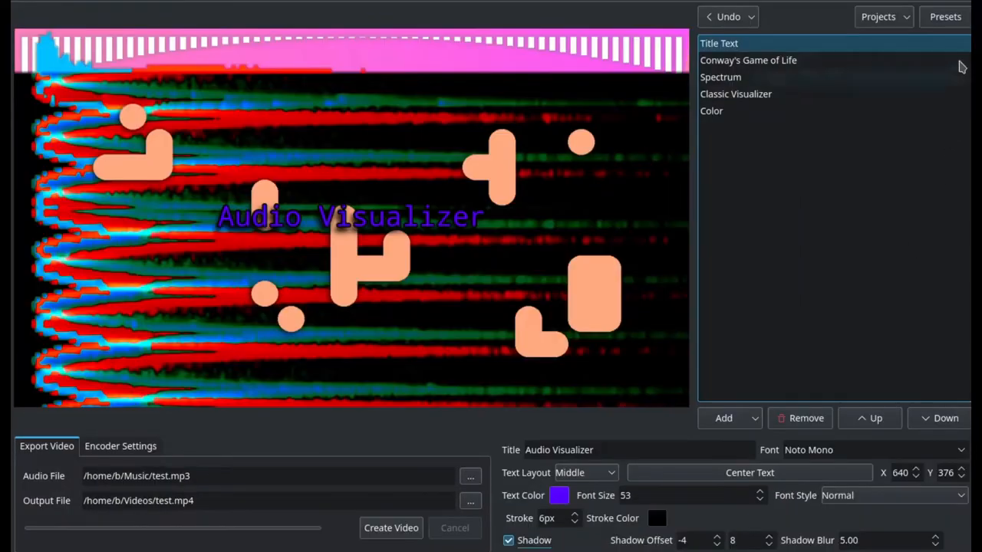
- Save the Title Text layer's styling as a new preset, naming it 'Test'
left_click(944, 16)
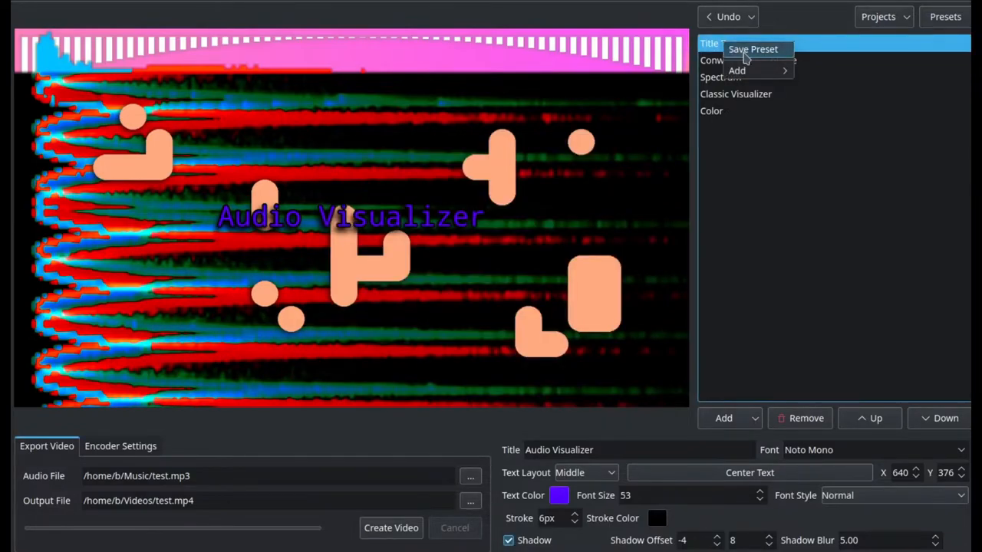
left_click(752, 48)
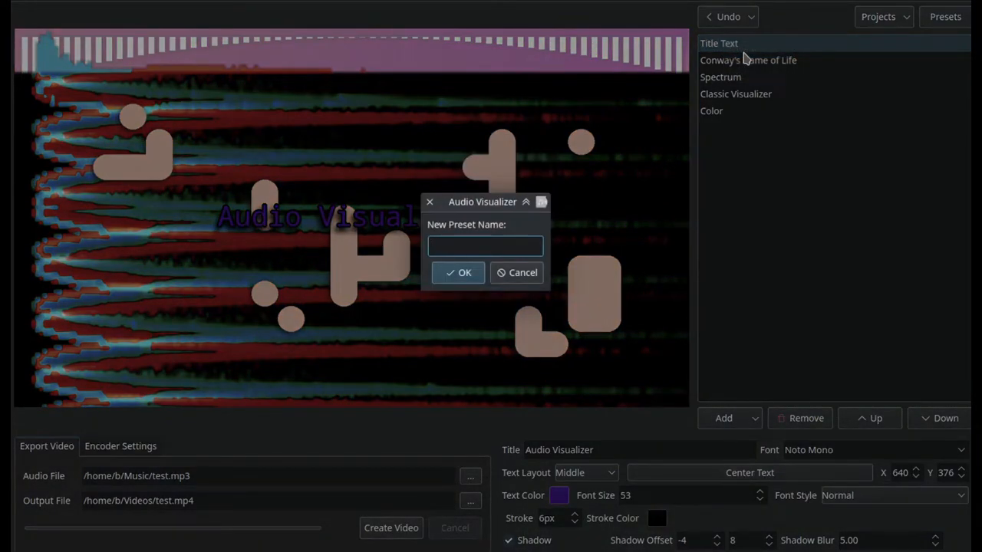
type("Test")
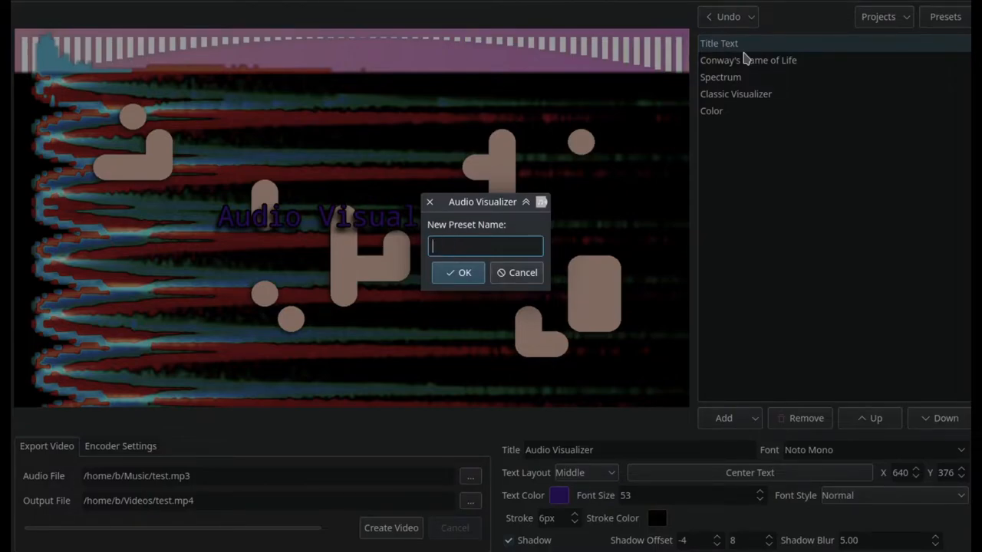
left_click(459, 272)
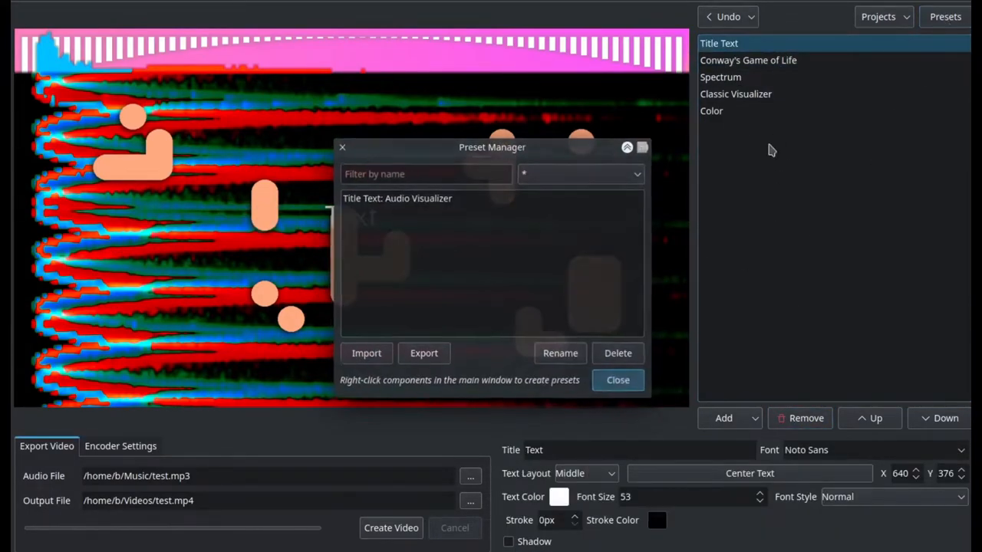
- Reapply the Audio Visualizer preset to the Title Text layer
right_click(744, 43)
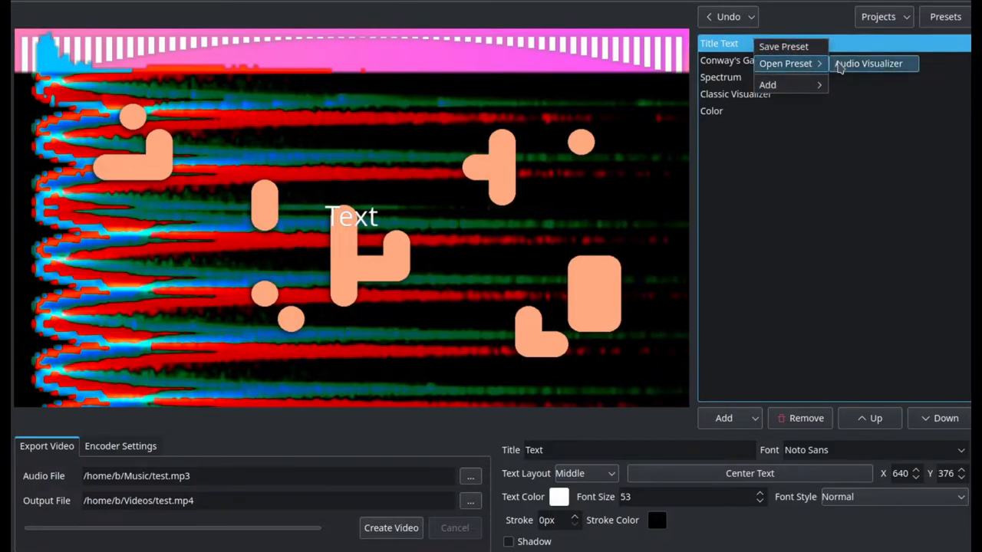
left_click(869, 63)
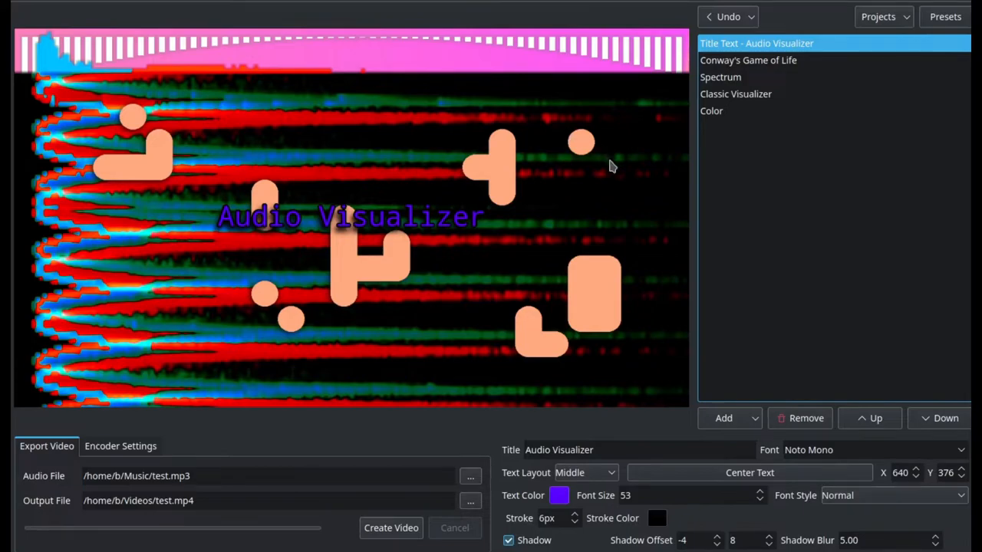
left_click(878, 16)
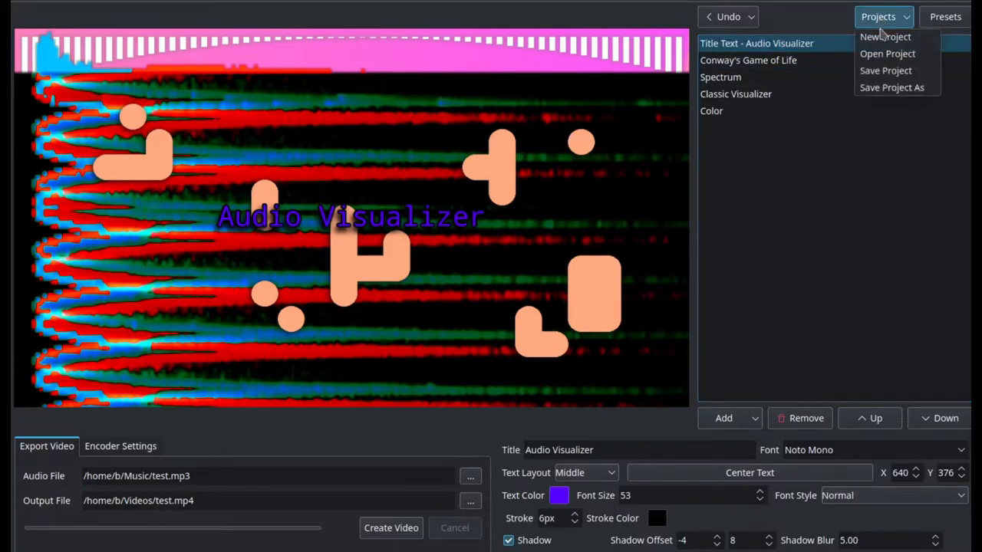
- Set gradient Color #2 to #ffaa7f and switch the Spectrum type to Histogram
left_click(878, 17)
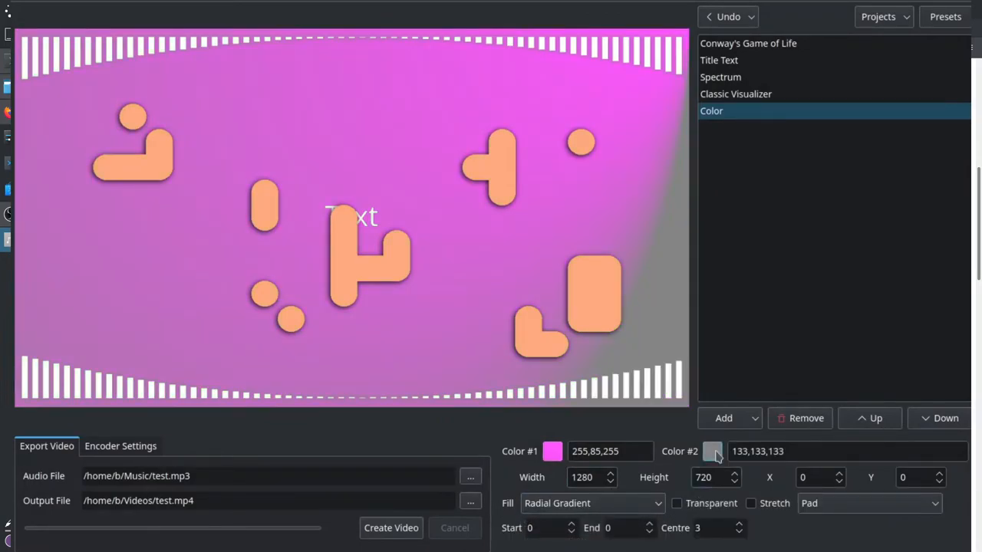
left_click(712, 451)
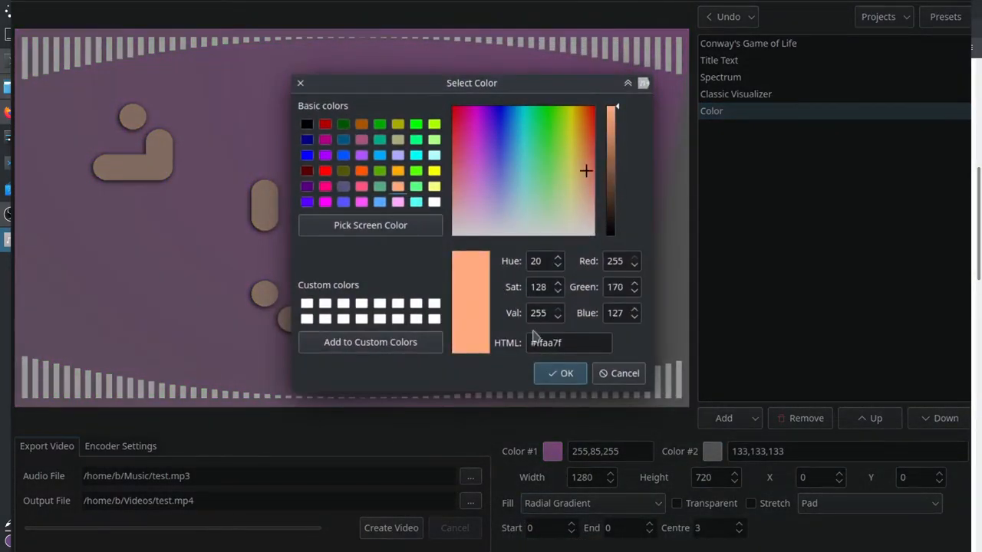
left_click(560, 372)
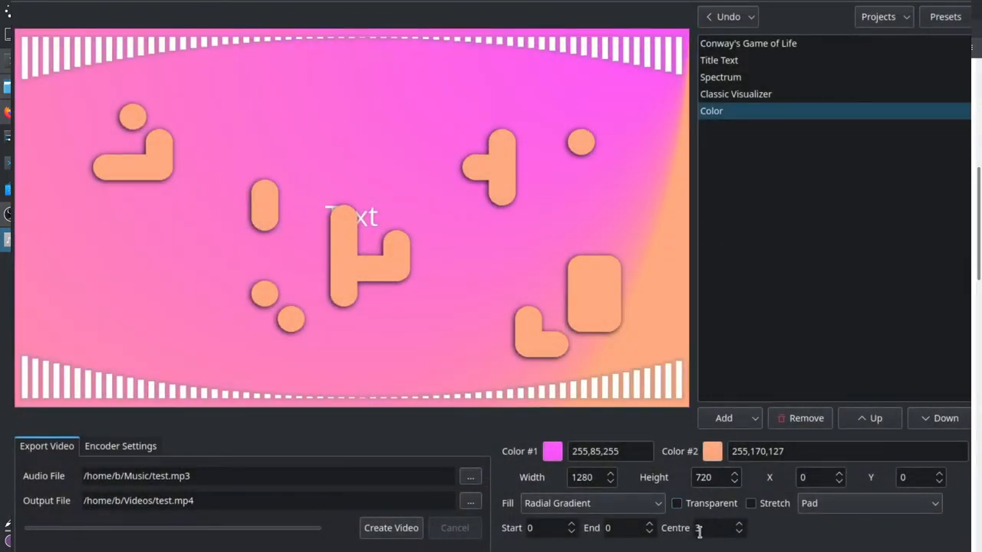
left_click(721, 77)
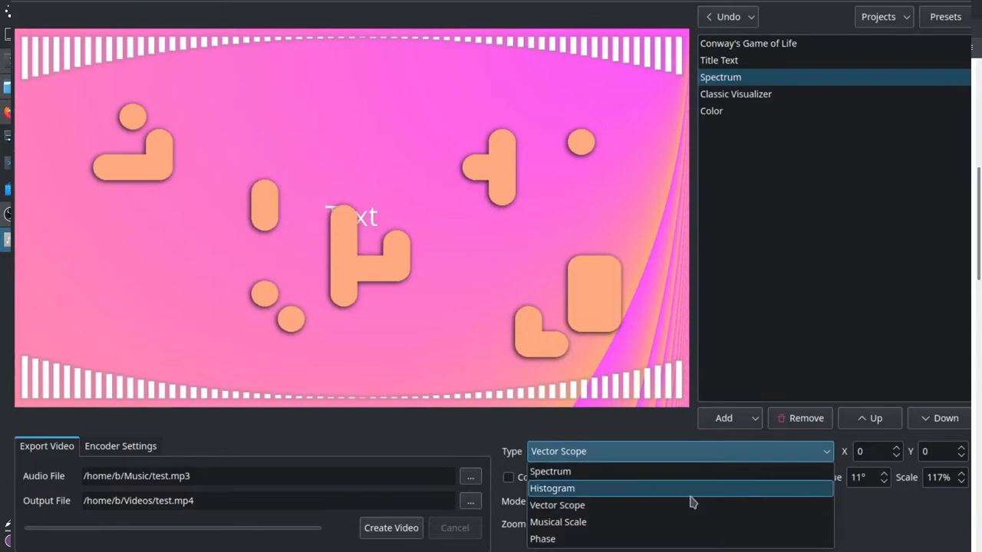
left_click(552, 487)
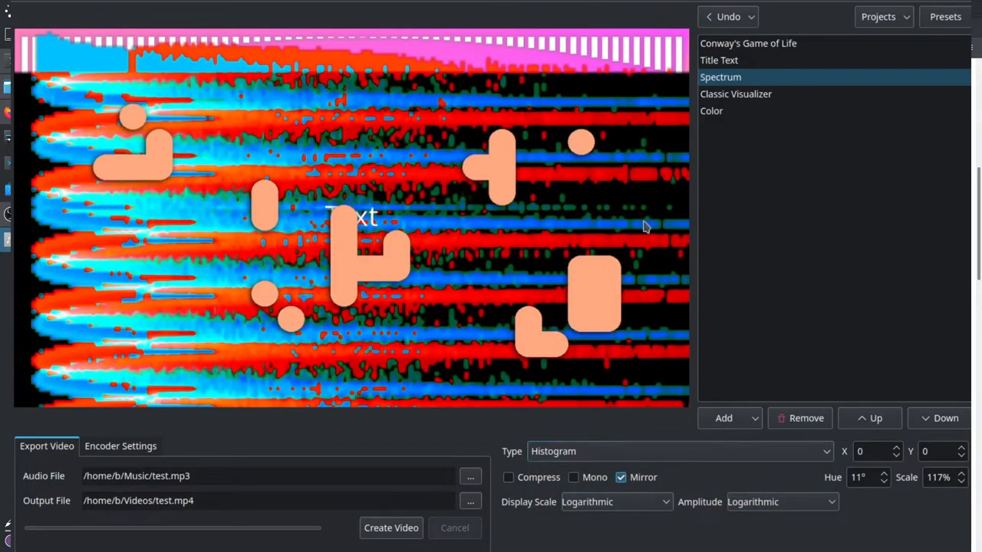